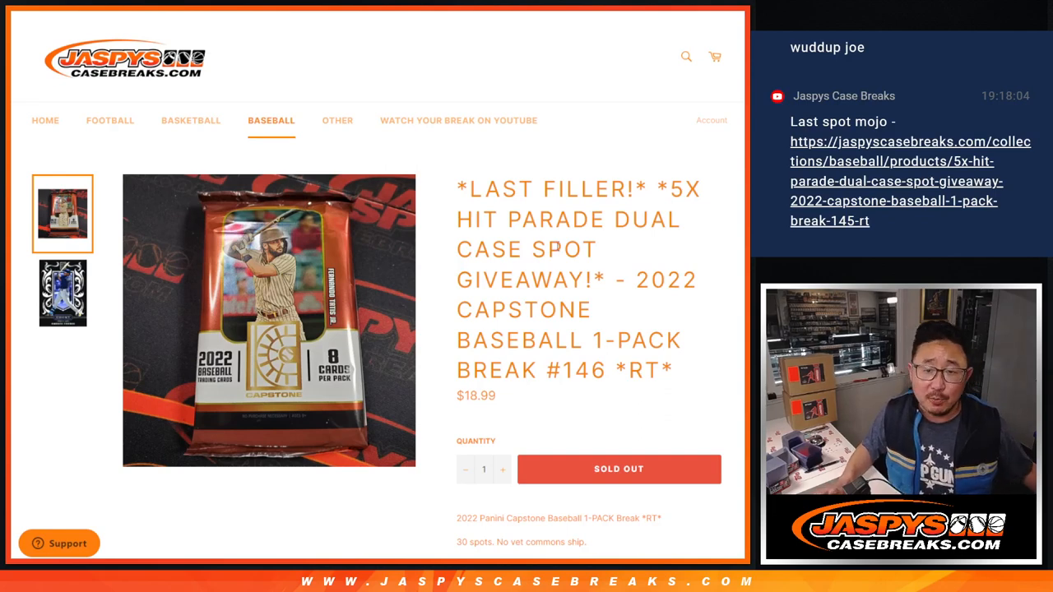
Step: Switch from the Capstone break listing to the randomizer holding the participants' names
{"action": "double_click", "coordinate": [551, 189]}
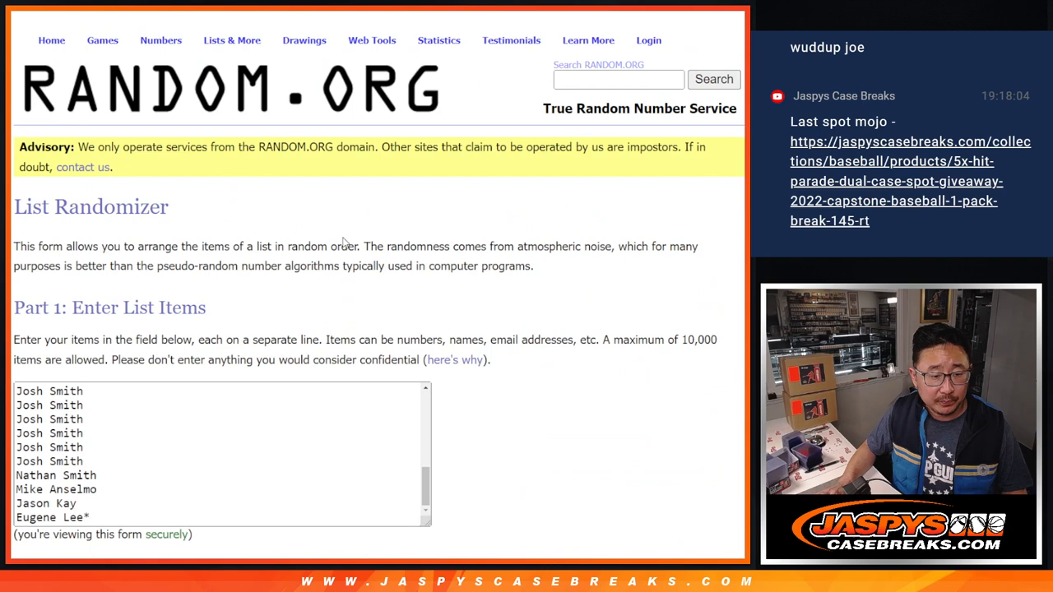
Step: Randomize the 30 participant names and reshuffle repeatedly toward the tenth ordering
{"action": "scroll", "scroll_direction": "down", "scroll_amount": 3}
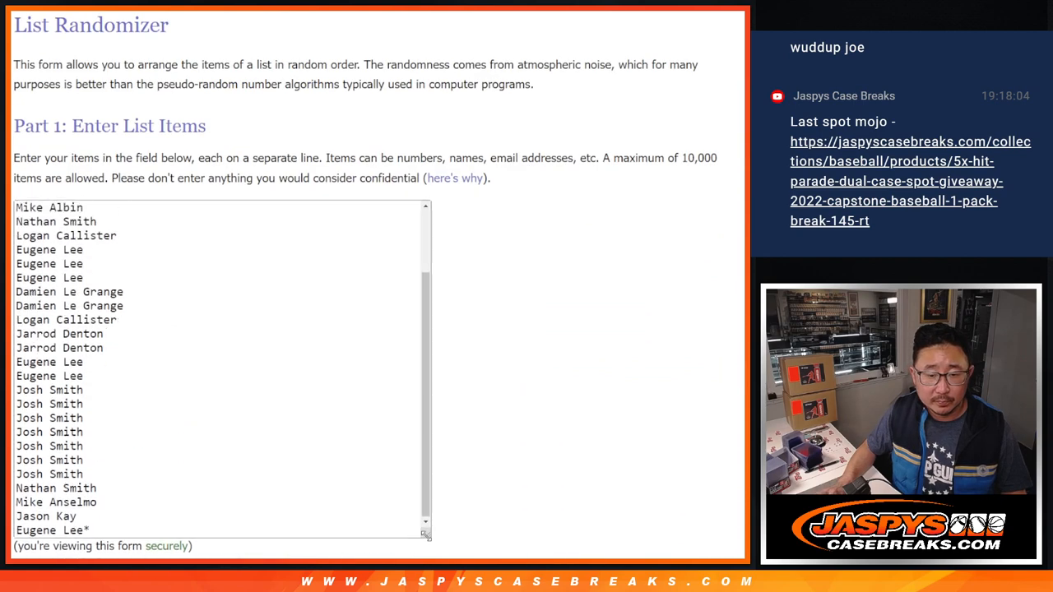
{"action": "scroll", "scroll_direction": "down", "scroll_amount": 3}
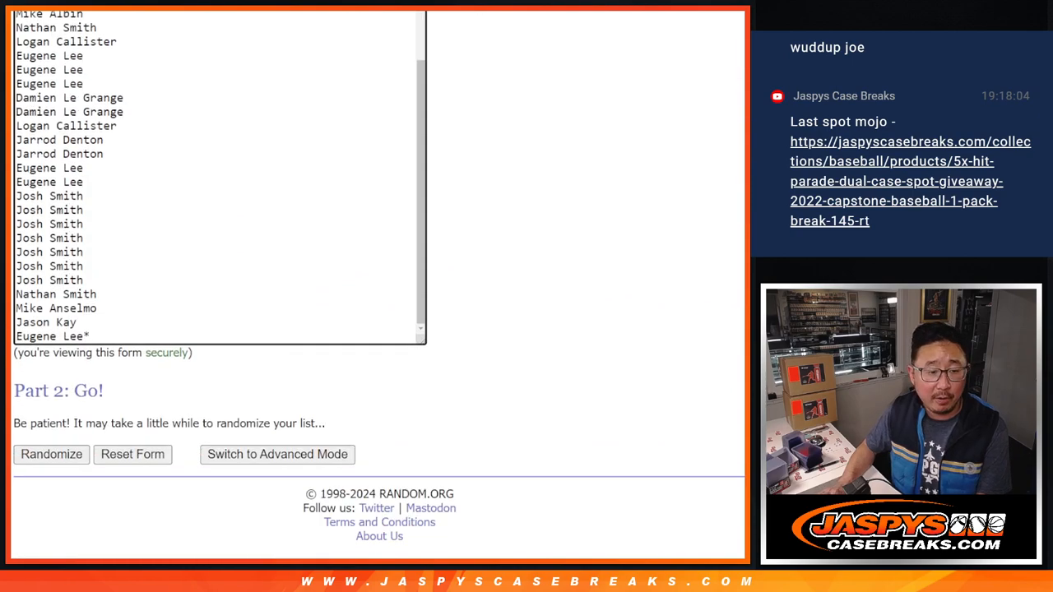
{"action": "left_click", "coordinate": [51, 455]}
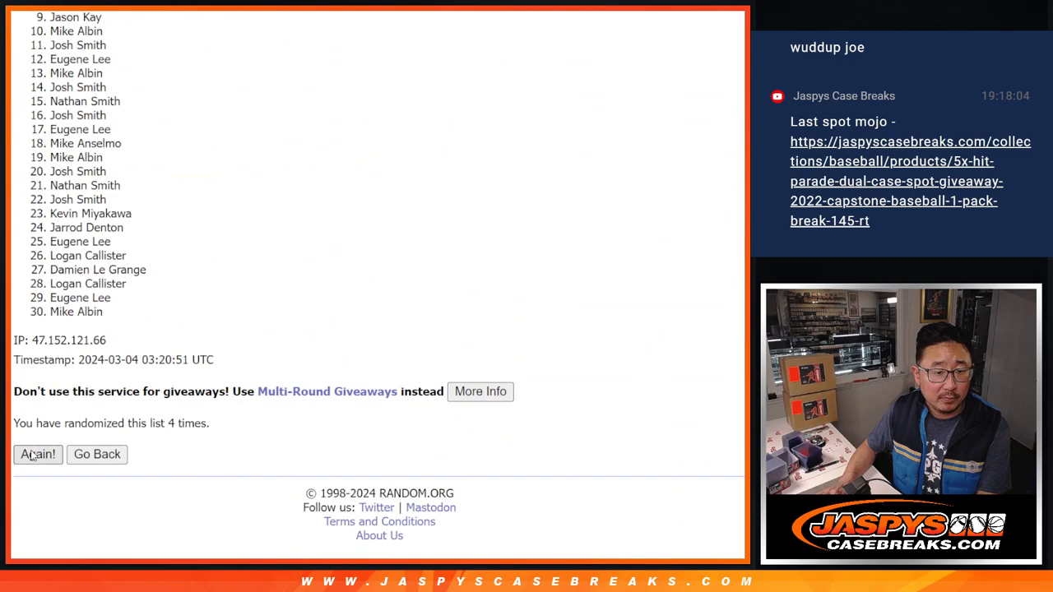
{"action": "left_click", "coordinate": [38, 454]}
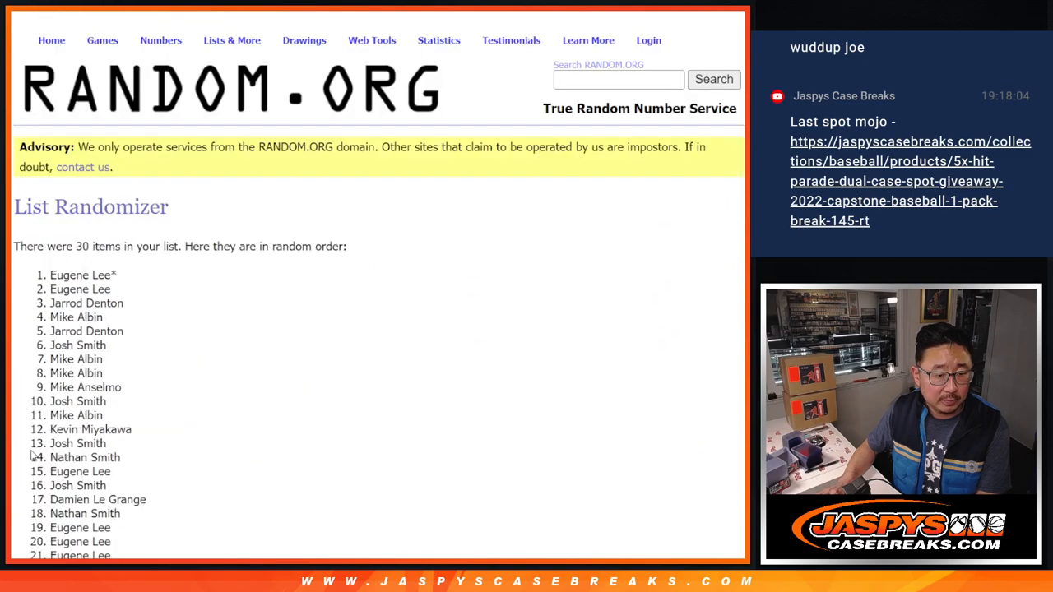
{"action": "scroll", "scroll_direction": "down", "scroll_amount": 3}
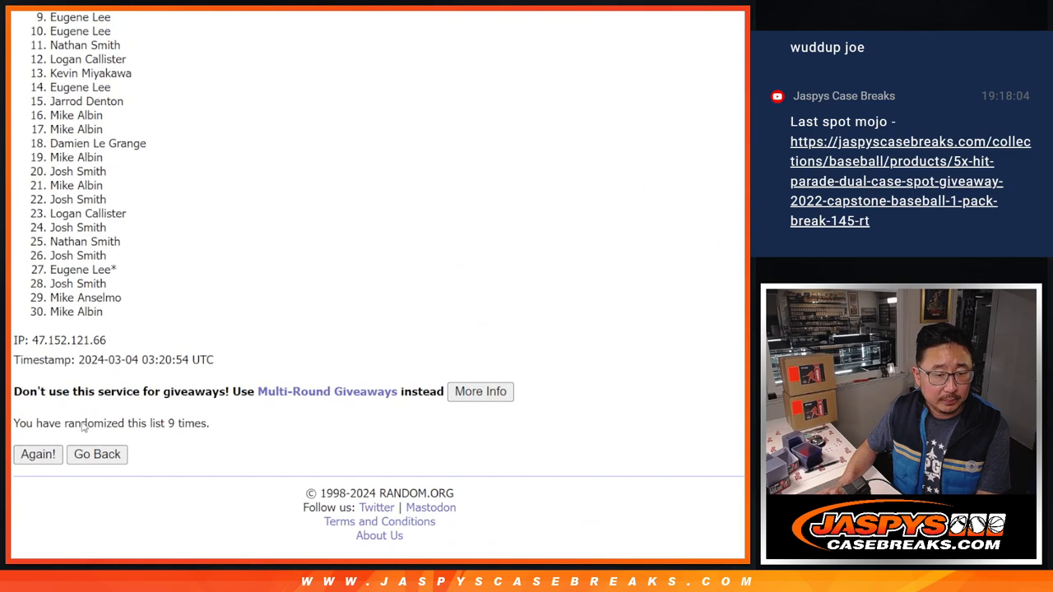
{"action": "left_click", "coordinate": [37, 454]}
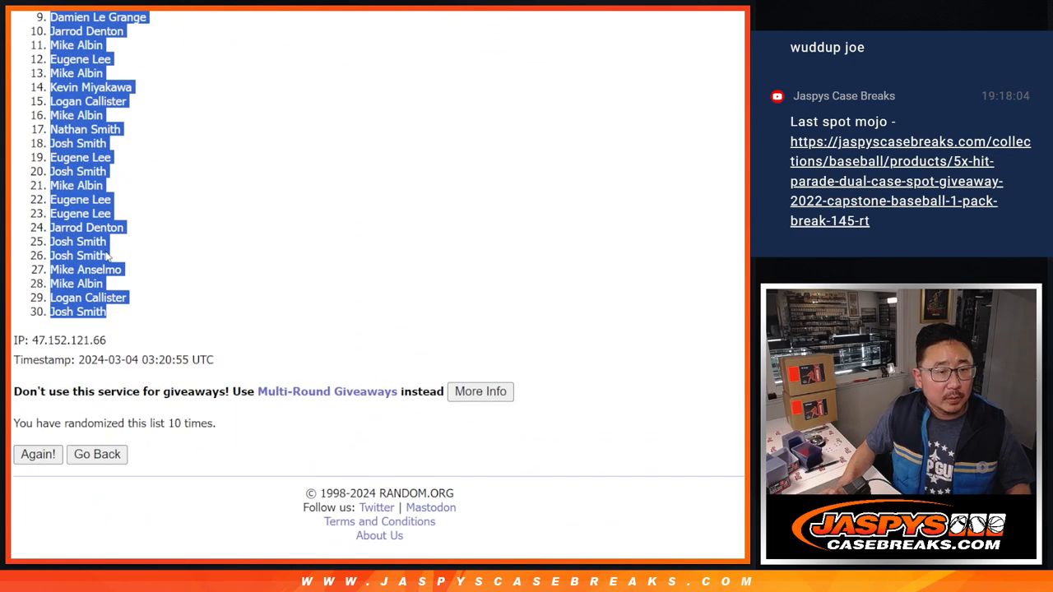
{"action": "mouse_move", "coordinate": [299, 122]}
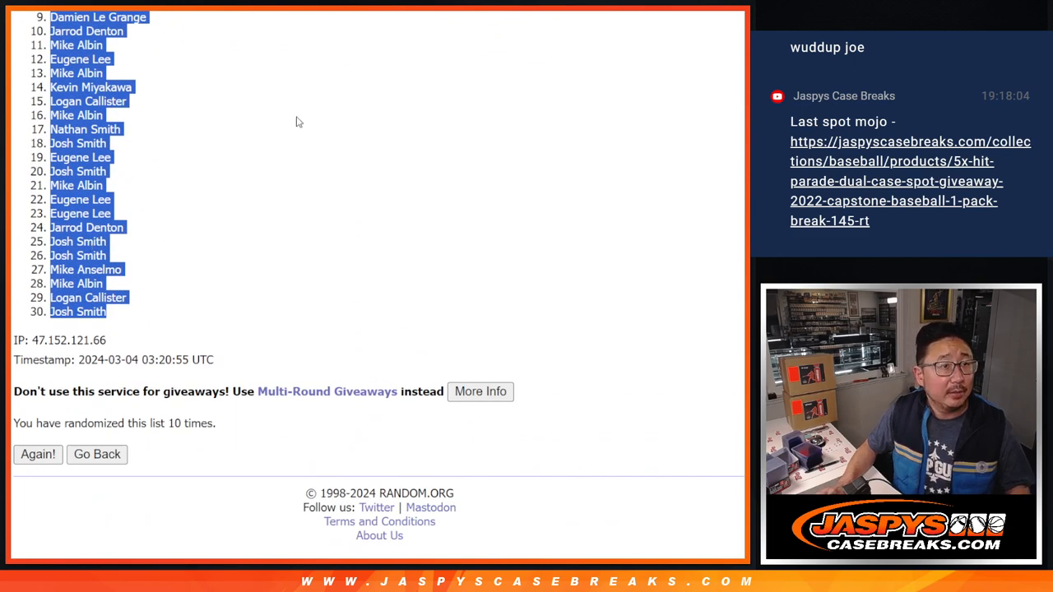
{"action": "mouse_move", "coordinate": [329, 63]}
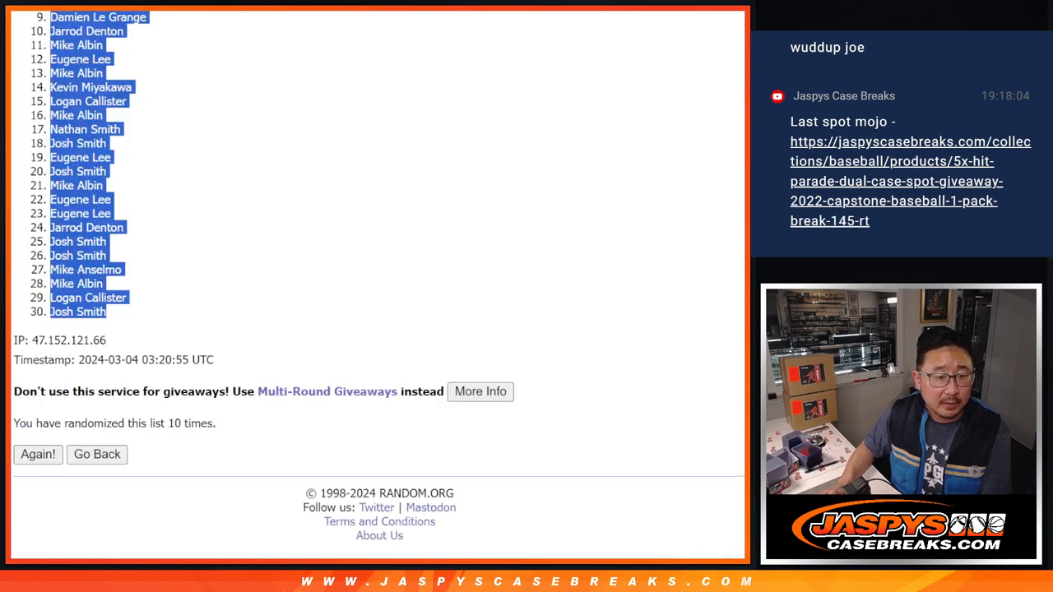
Step: Randomize the 30 MLB teams and reshuffle them several times for the final team order
{"action": "left_click", "coordinate": [95, 454]}
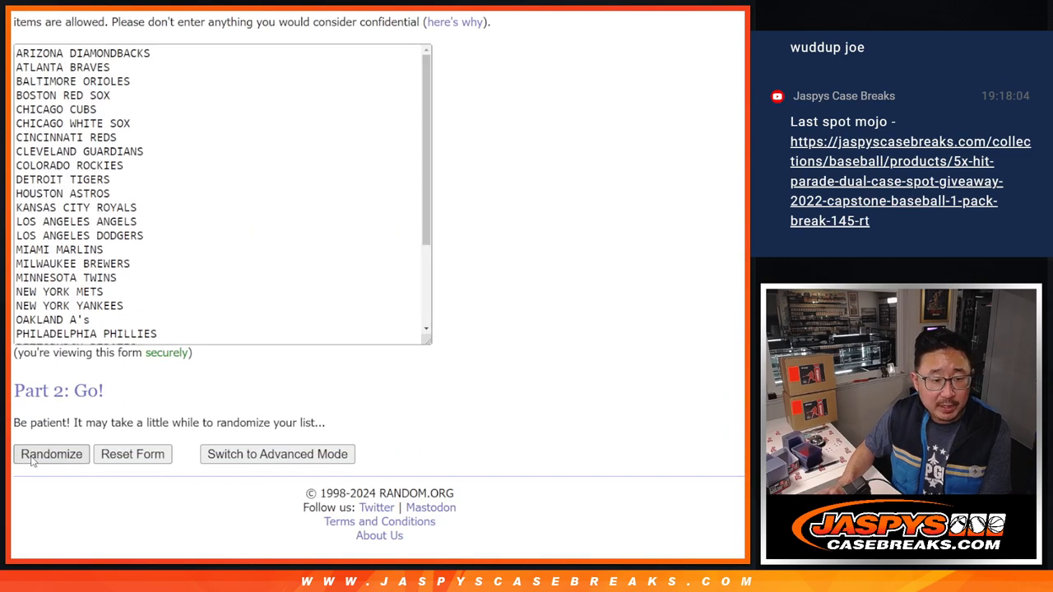
{"action": "left_click", "coordinate": [51, 455]}
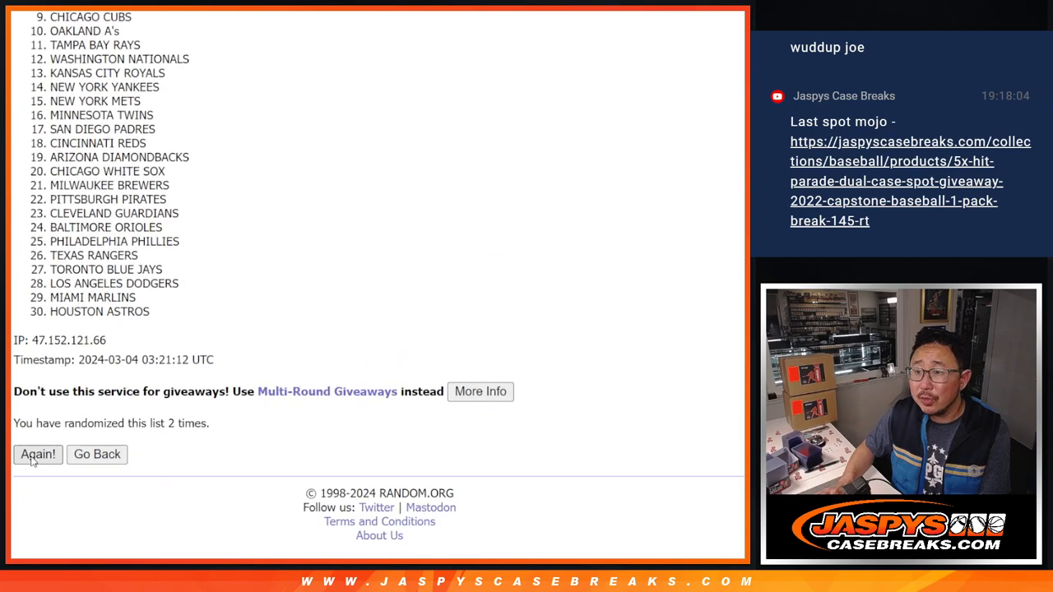
{"action": "left_click", "coordinate": [38, 454]}
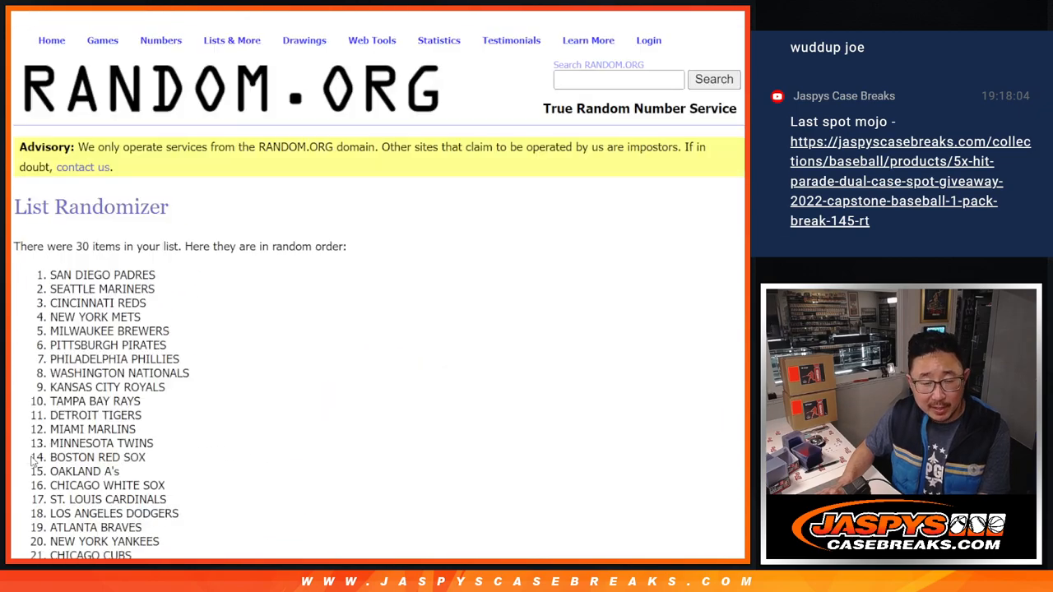
{"action": "scroll", "scroll_direction": "down", "scroll_amount": 3}
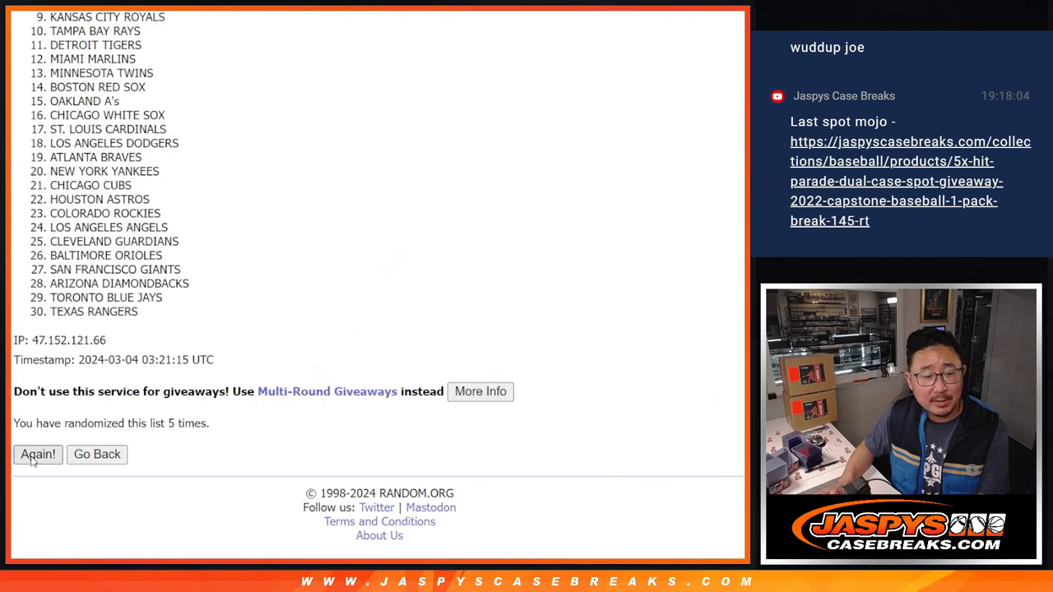
{"action": "left_click", "coordinate": [38, 454]}
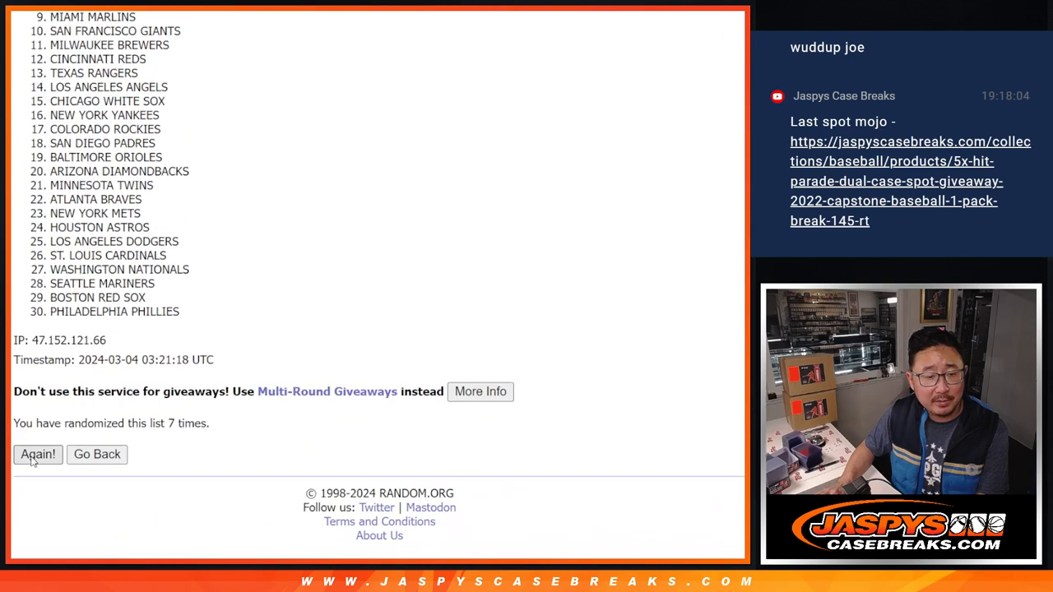
{"action": "left_click", "coordinate": [37, 454]}
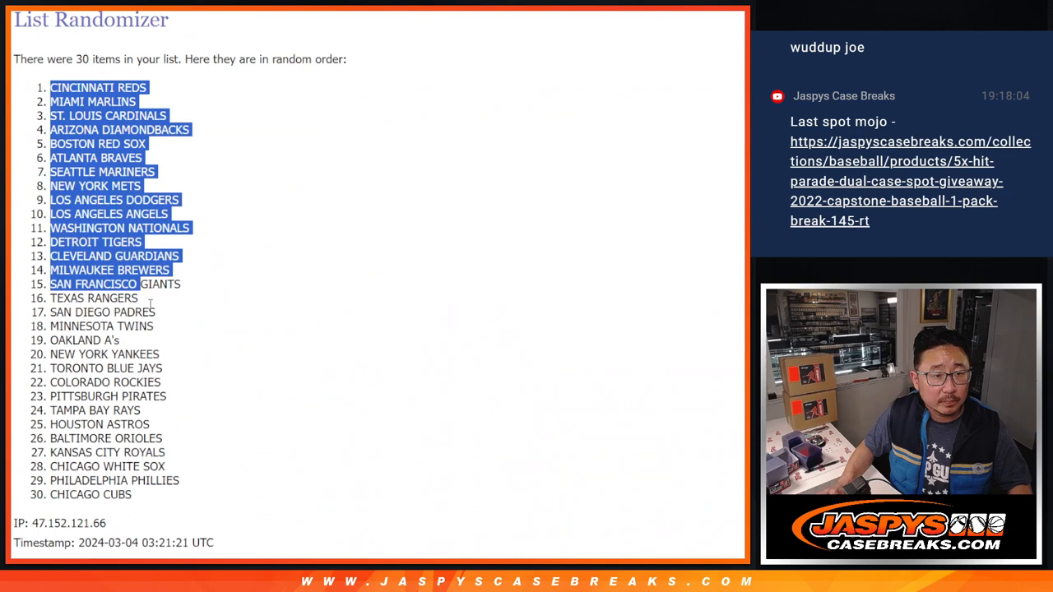
{"action": "scroll", "scroll_direction": "down", "scroll_amount": 3}
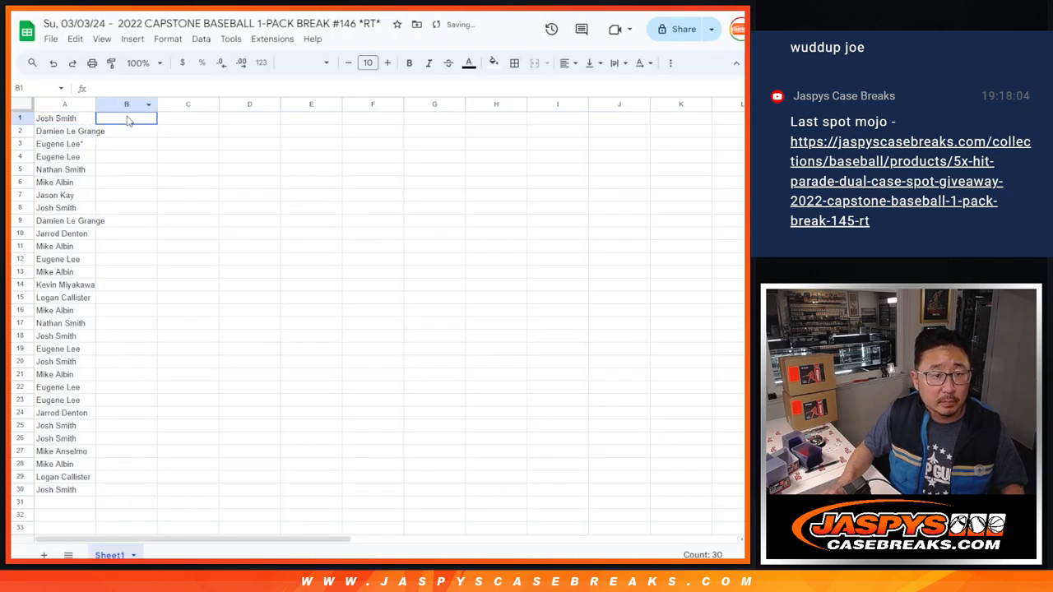
Step: Place the shuffled teams in column B beside the names and restyle the pairs in Poppins
{"action": "left_click", "coordinate": [299, 63]}
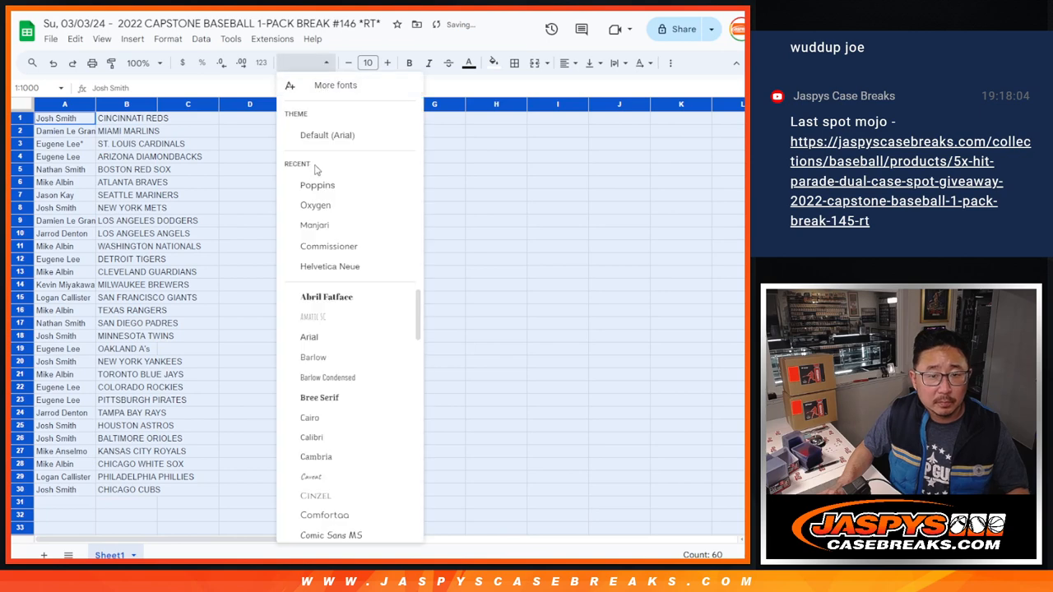
{"action": "left_click", "coordinate": [318, 184]}
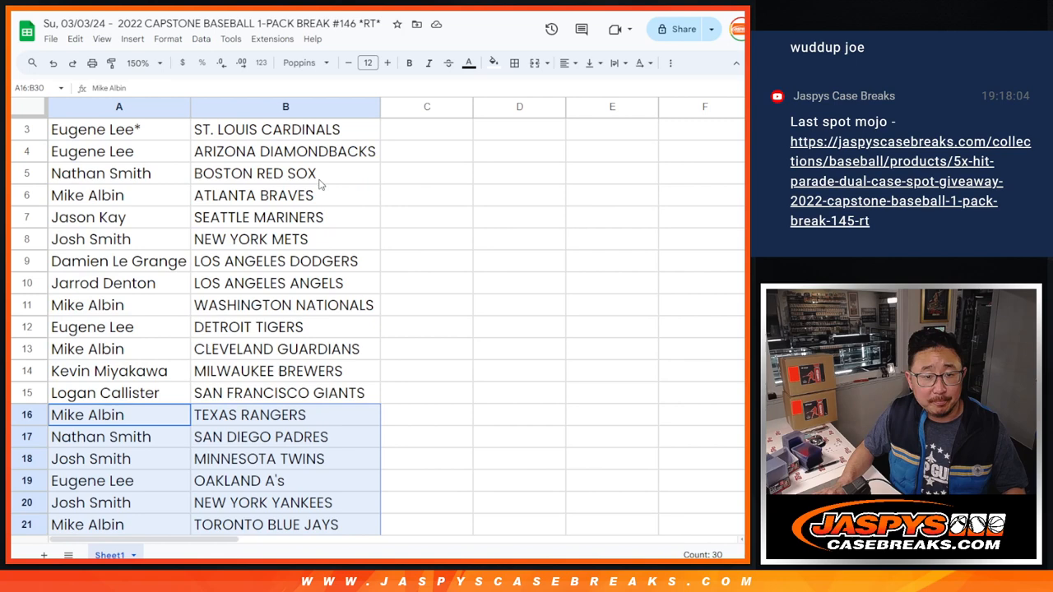
Step: Set up a portrait one-page printout of the name-team sheet
{"action": "left_click", "coordinate": [157, 63]}
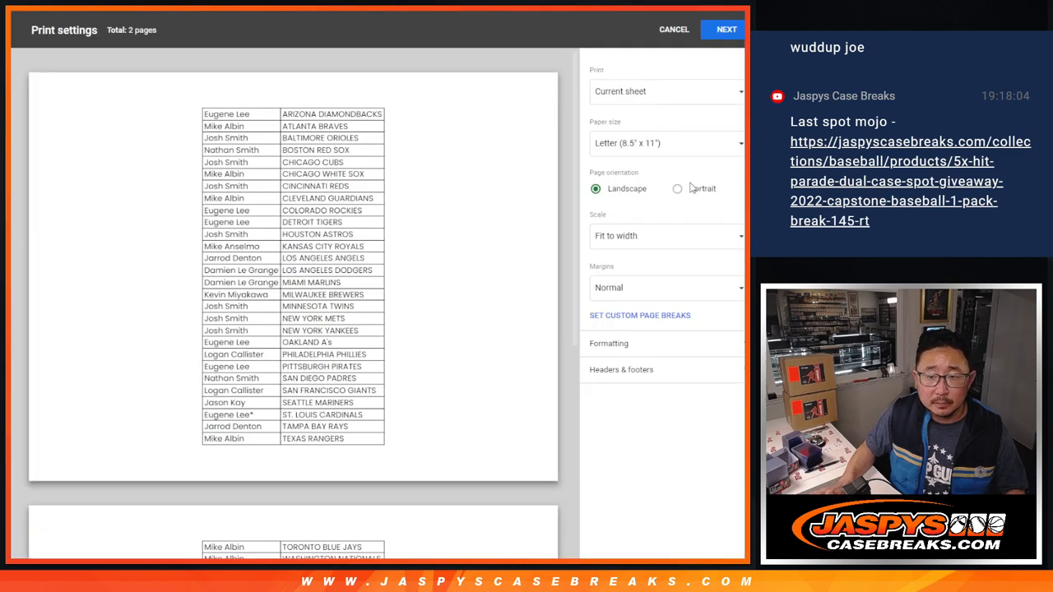
{"action": "left_click", "coordinate": [678, 187]}
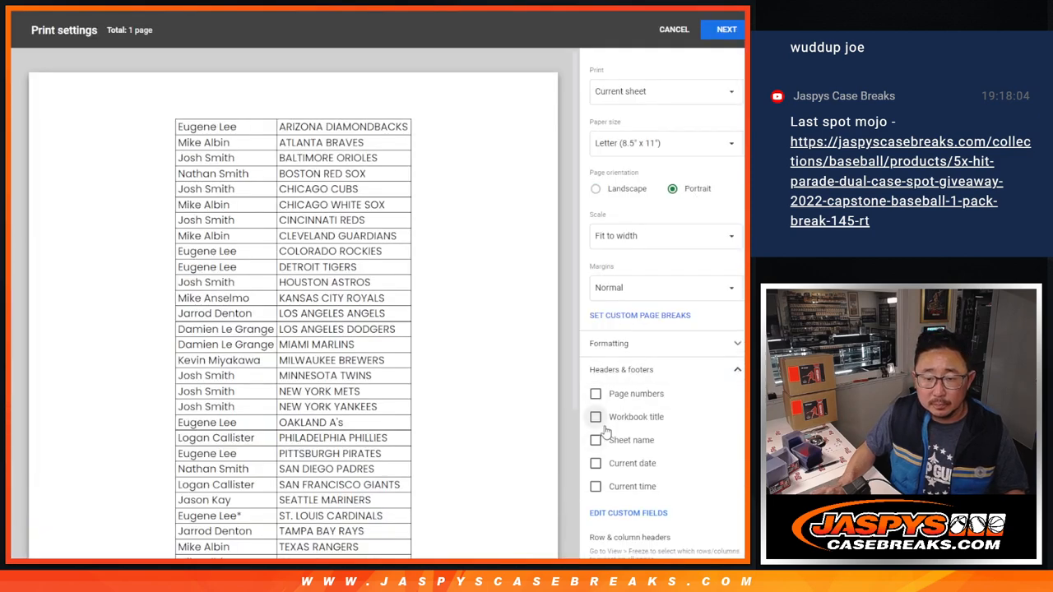
{"action": "left_click", "coordinate": [726, 30]}
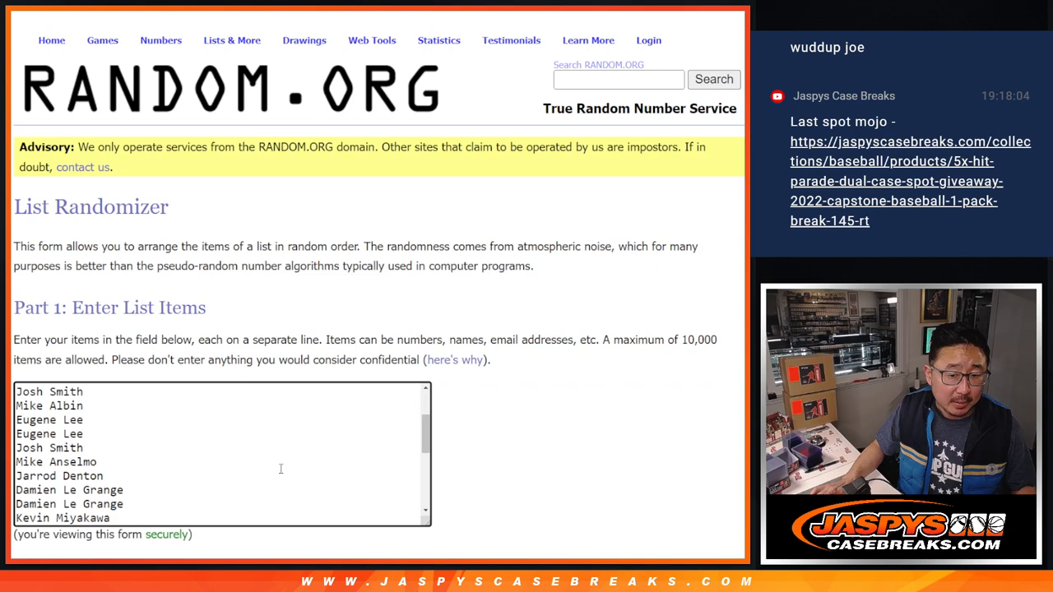
Step: Return to the names list and reshuffle it repeatedly for the hit-parade spots
{"action": "scroll", "scroll_direction": "down", "scroll_amount": 3}
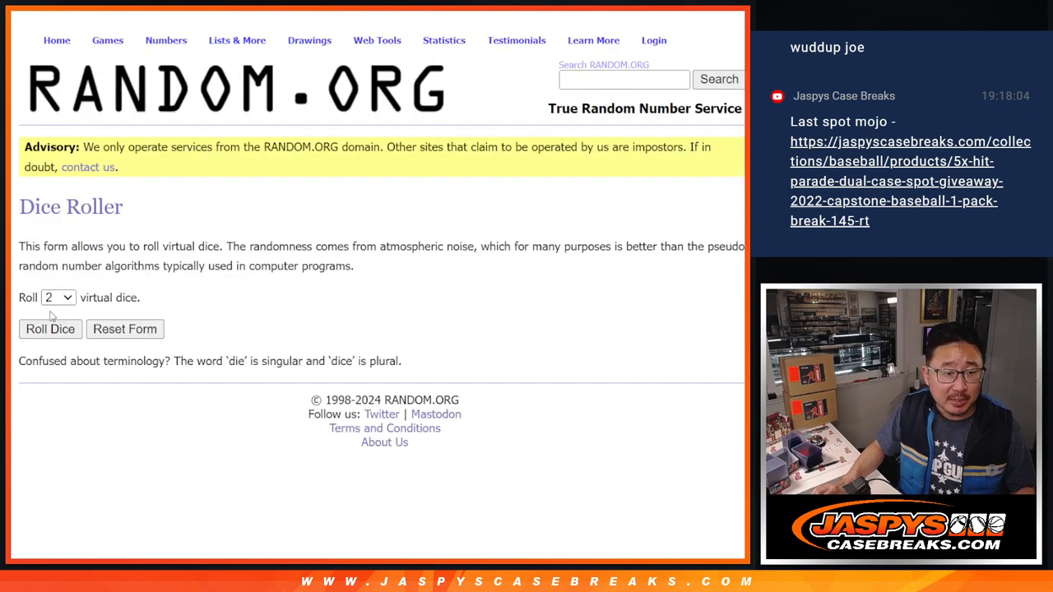
{"action": "left_click", "coordinate": [49, 330]}
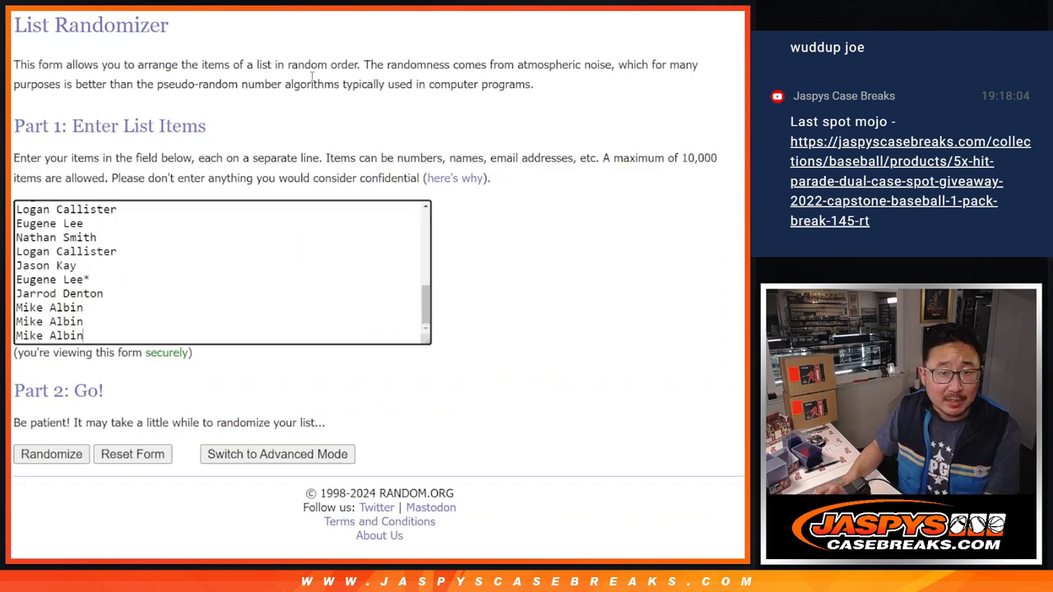
{"action": "left_click", "coordinate": [51, 455]}
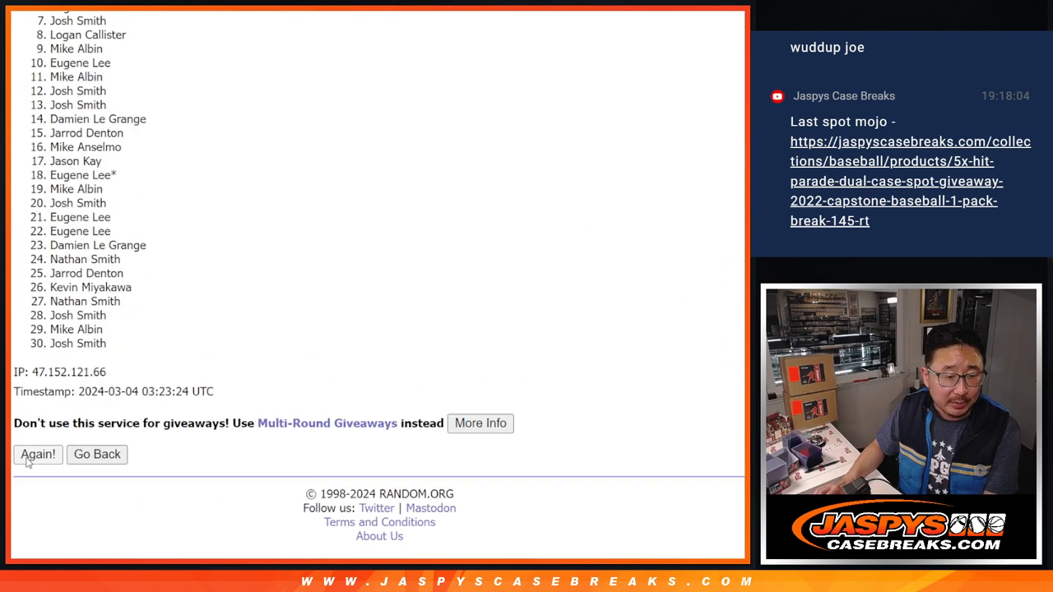
{"action": "left_click", "coordinate": [36, 454]}
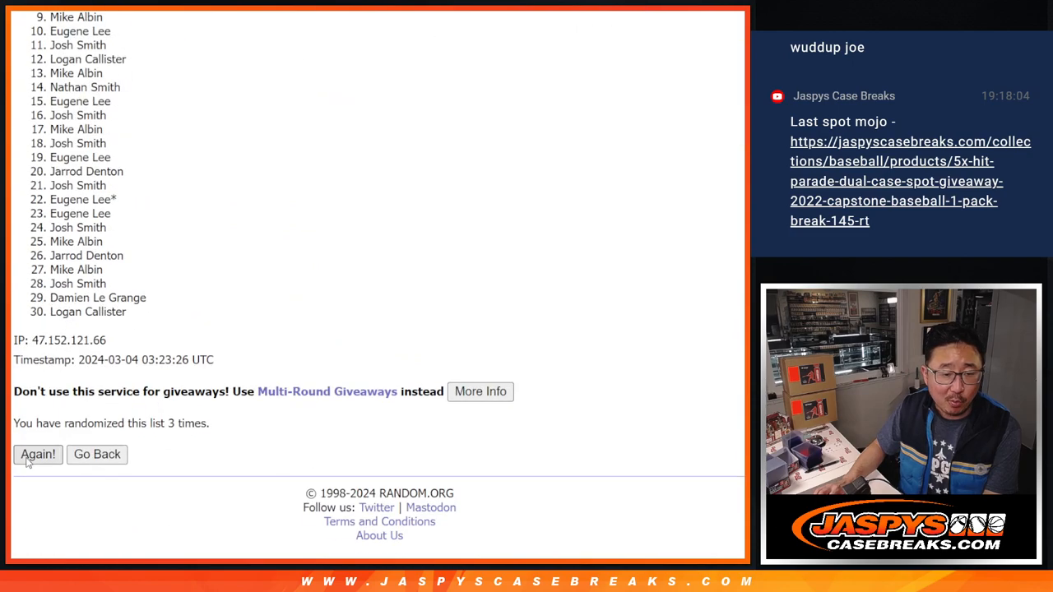
{"action": "left_click", "coordinate": [36, 454]}
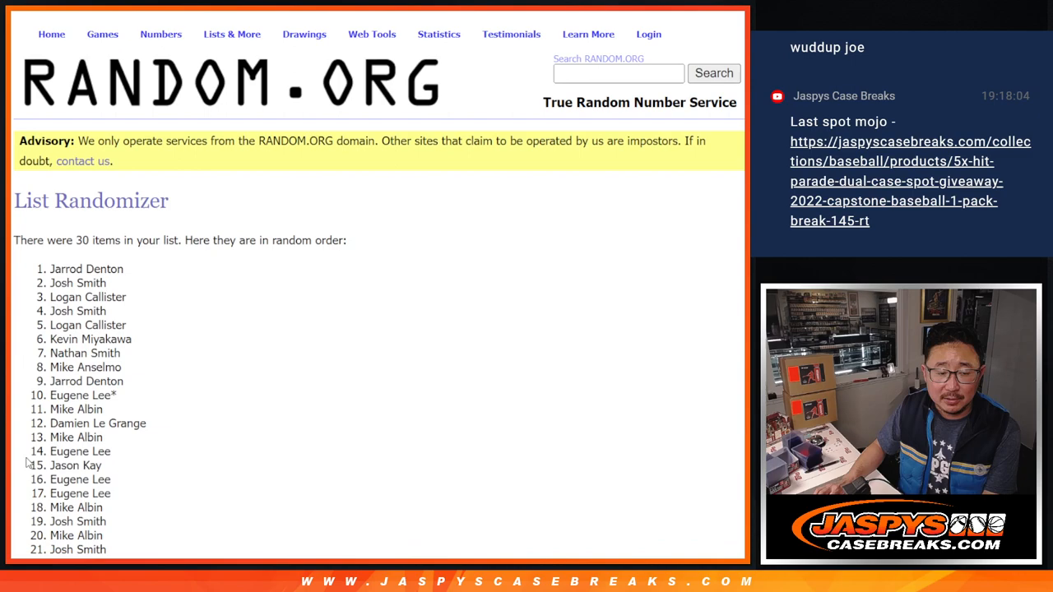
{"action": "scroll", "scroll_direction": "down", "scroll_amount": 3}
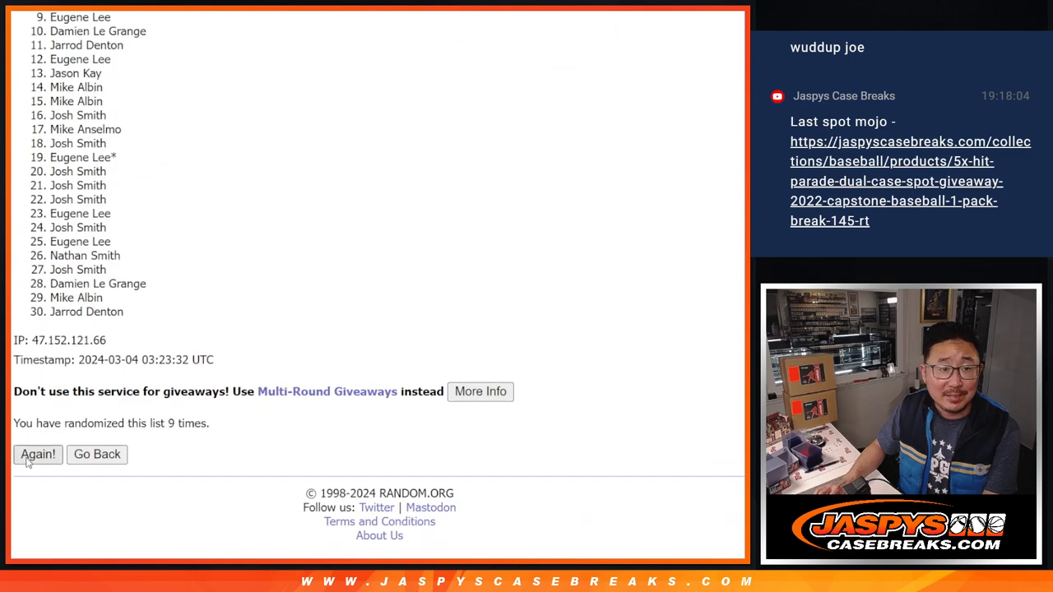
{"action": "left_click", "coordinate": [38, 454]}
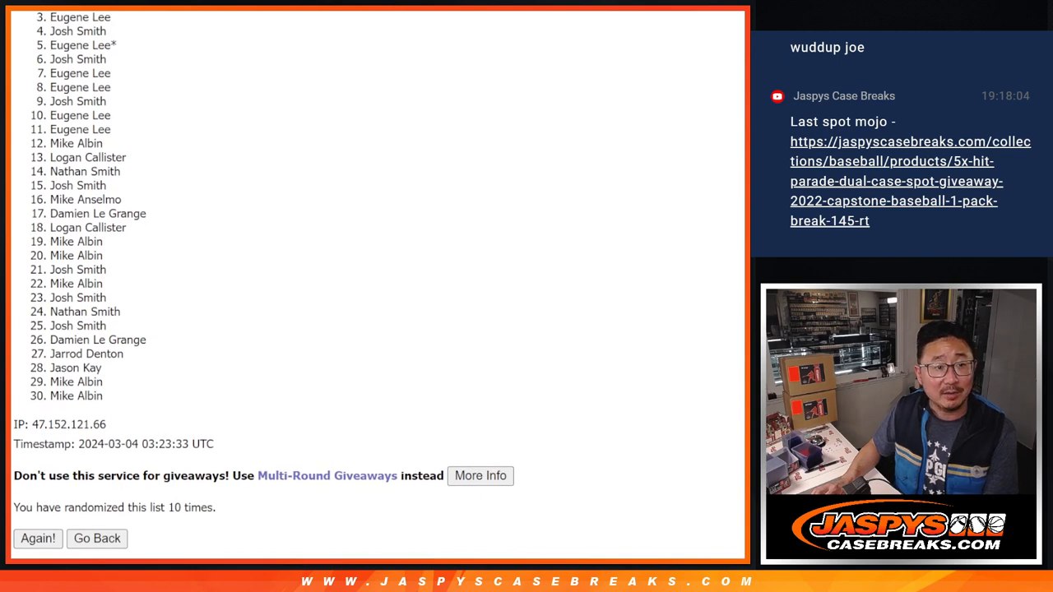
Step: Reshuffle once more to reach the tenth randomization and view the full 30-name order
{"action": "left_click", "coordinate": [36, 539]}
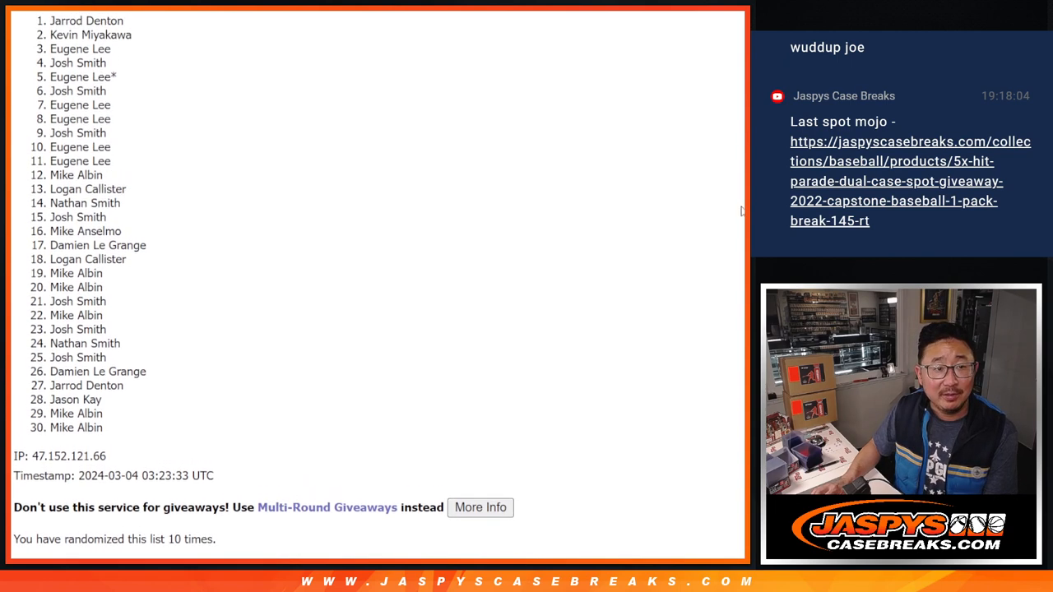